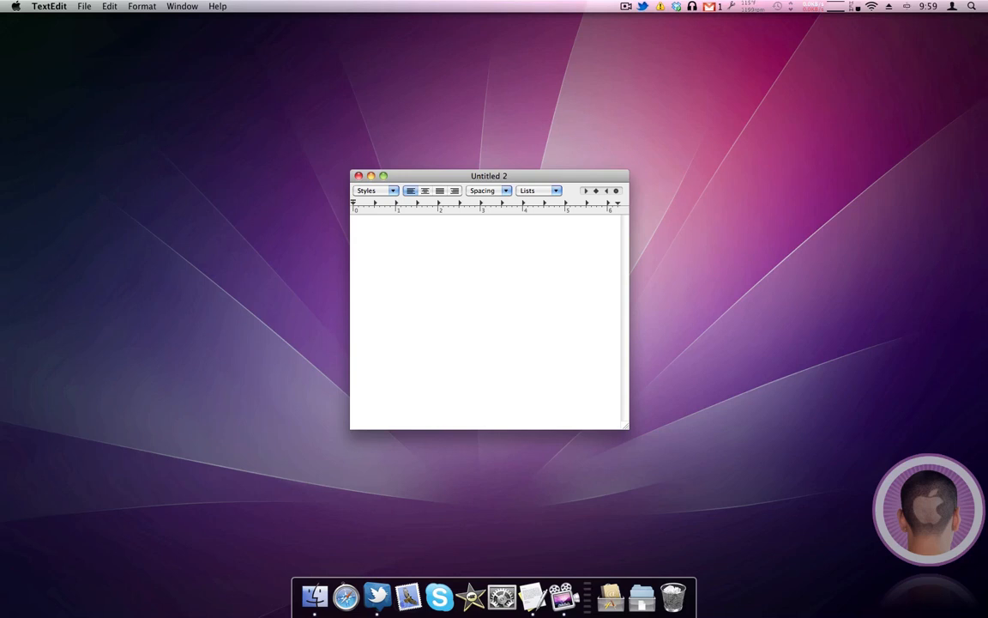
Write the word test in the blank Untitled 2 document and select it
left_click(353, 218)
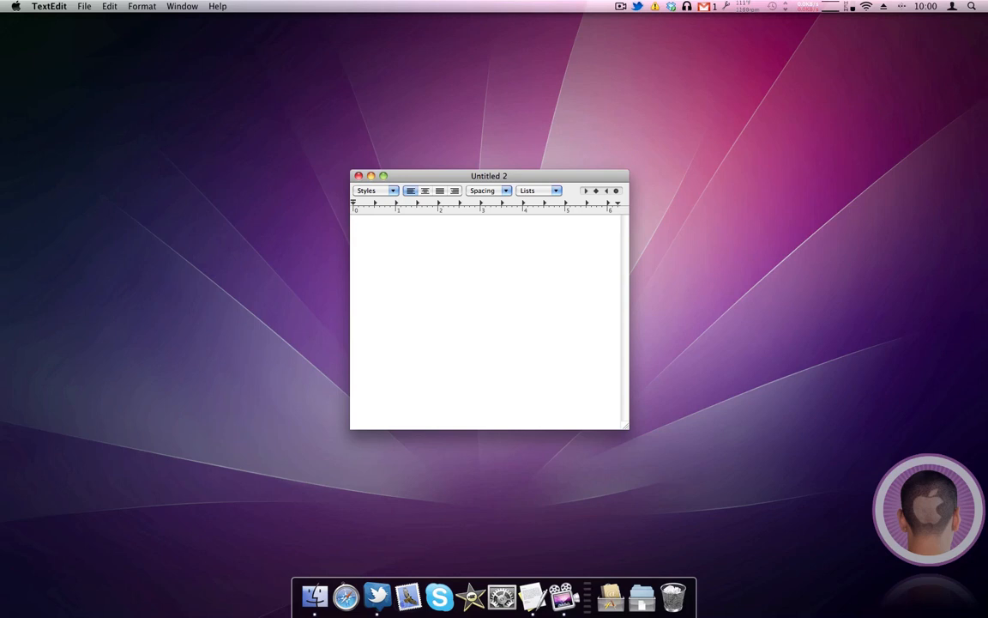
left_click(354, 220)
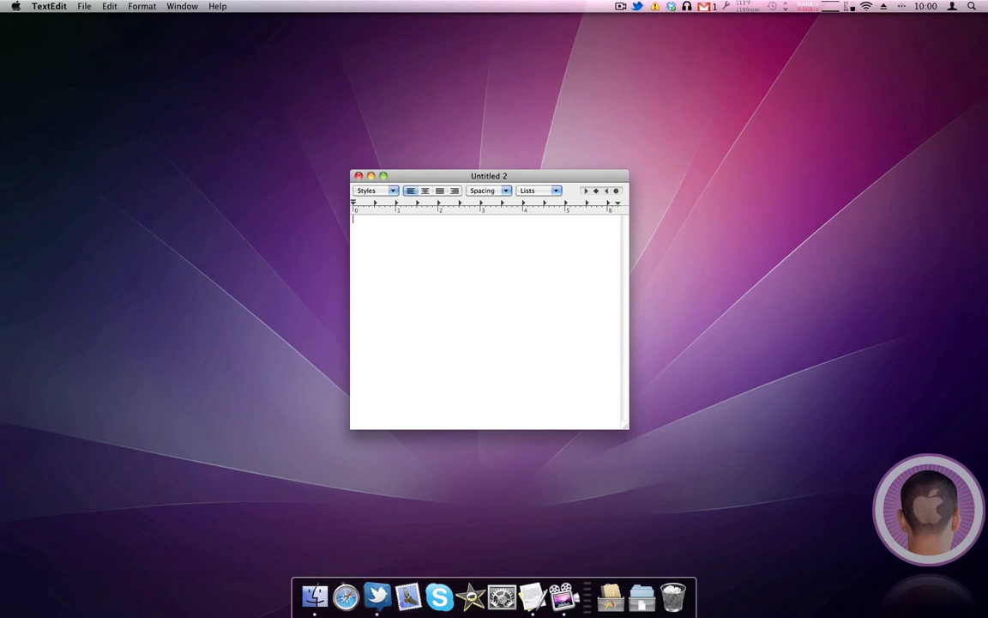
type("test")
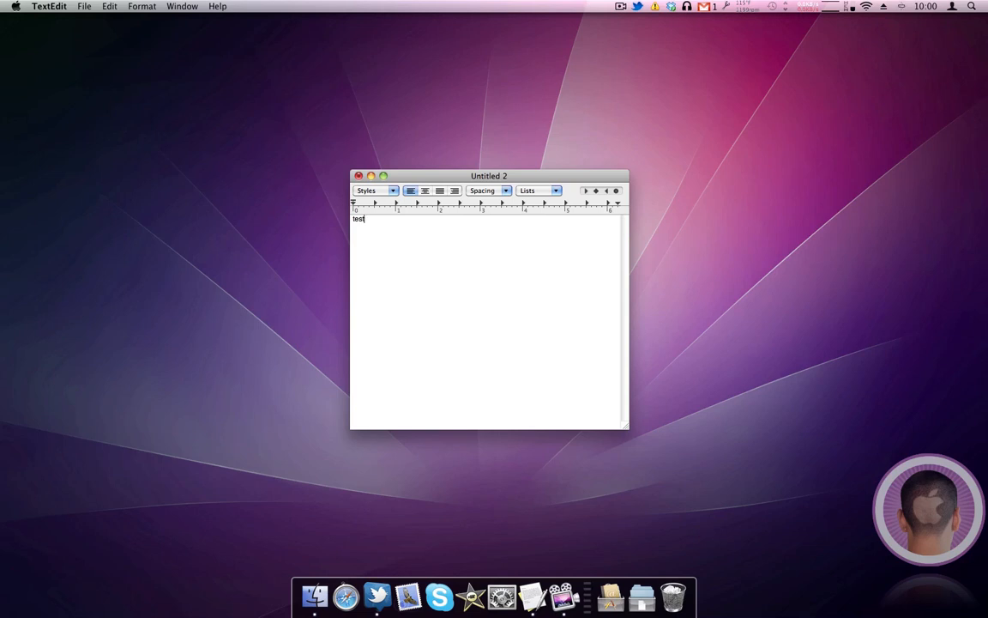
mouse_move(580, 161)
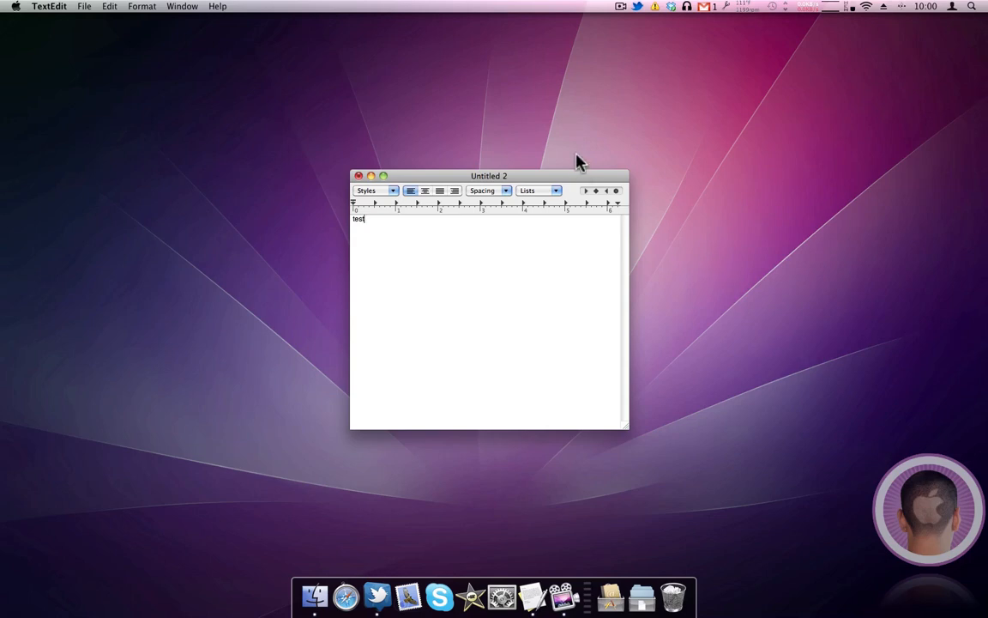
left_click_drag(575, 175, 573, 168)
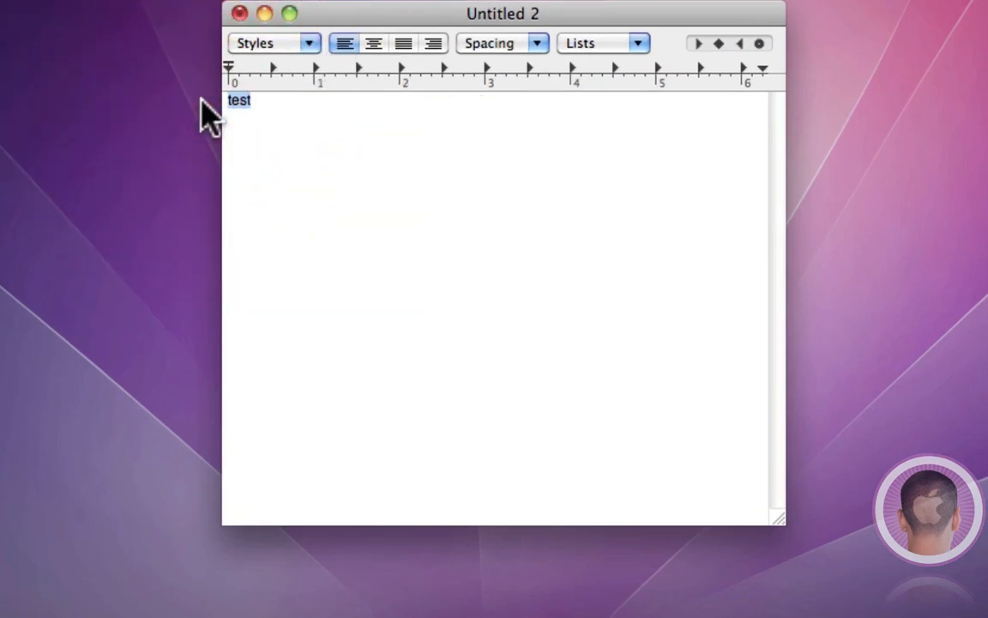
Copy the selected word test with Cmd+C and paste it onto a new line below
key("cmd")
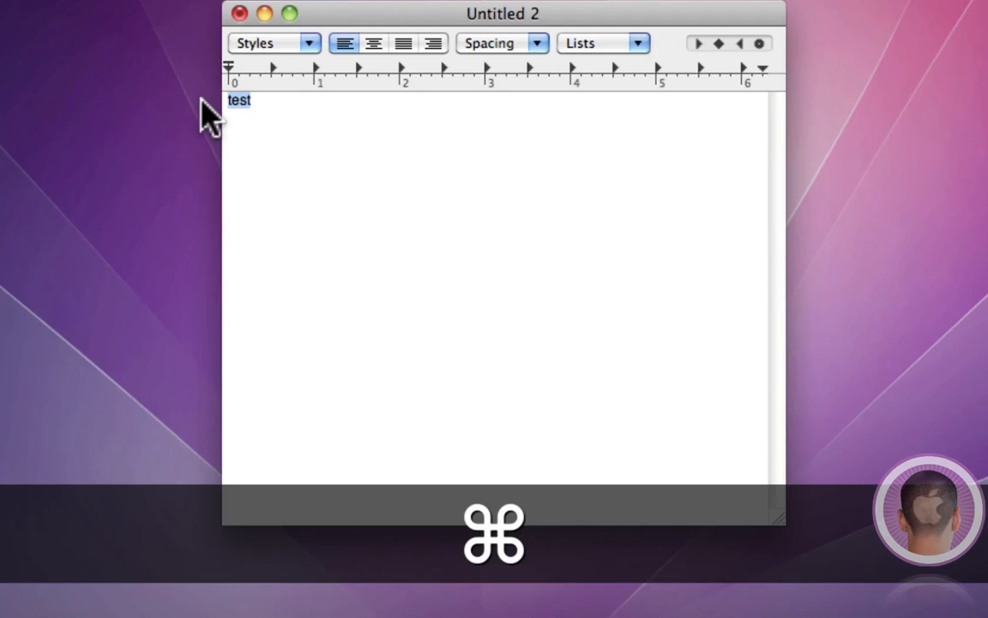
key("cmd+c")
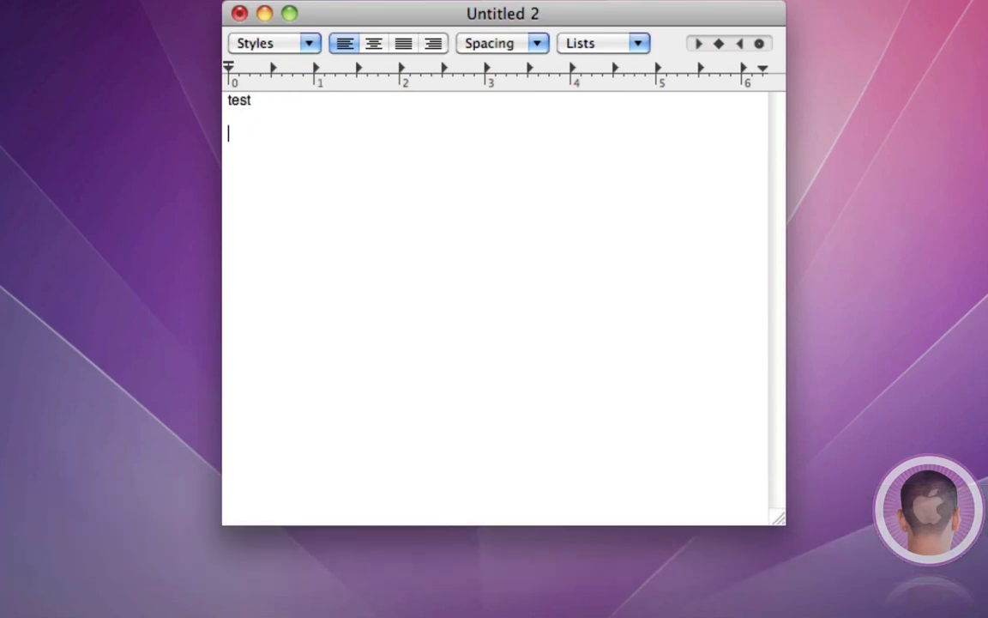
key("cmd")
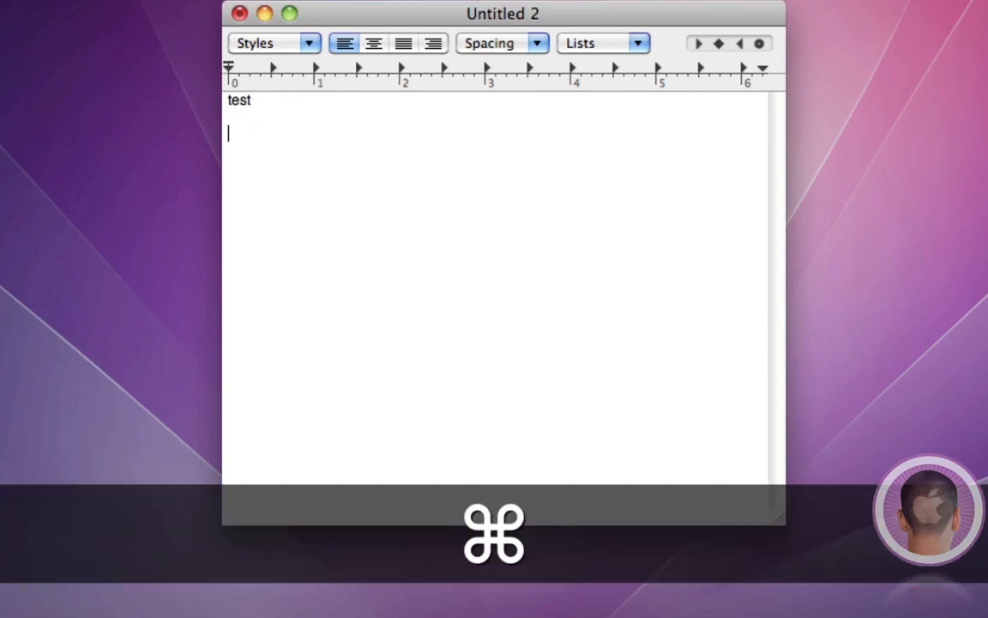
key("cmd+v")
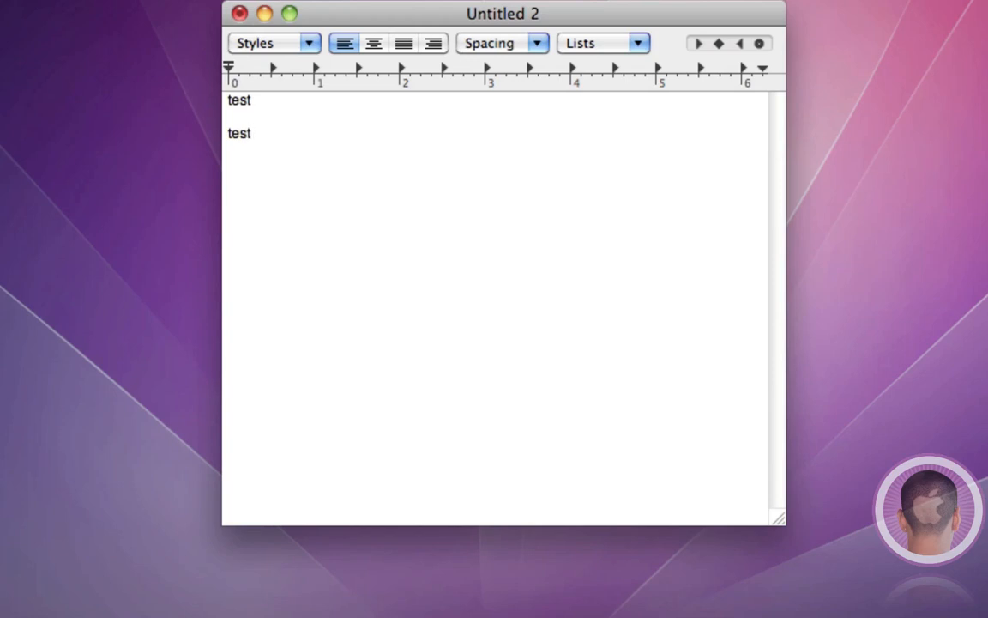
double_click(239, 99)
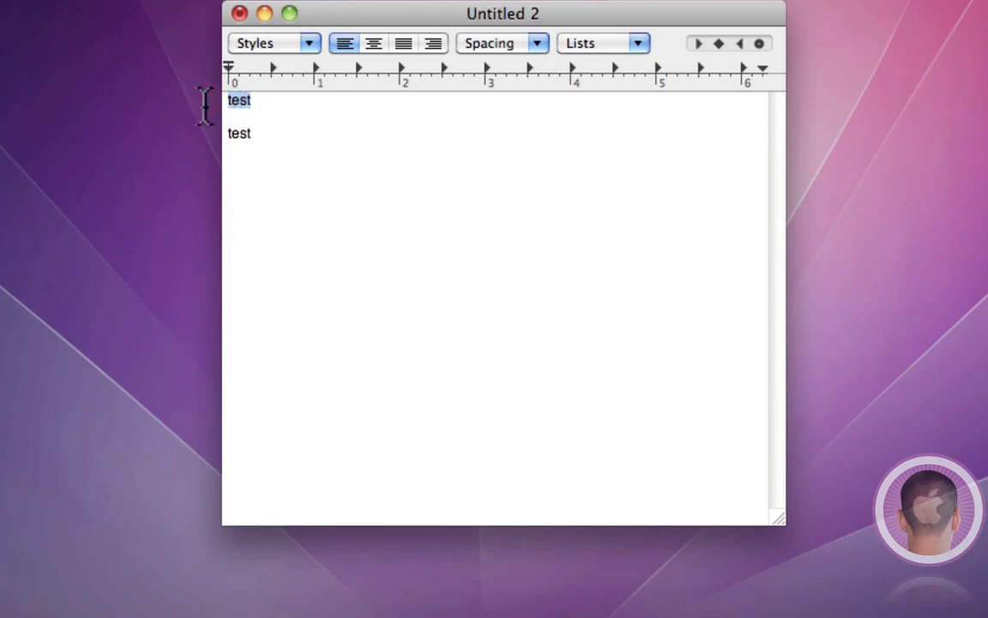
mouse_move(338, 161)
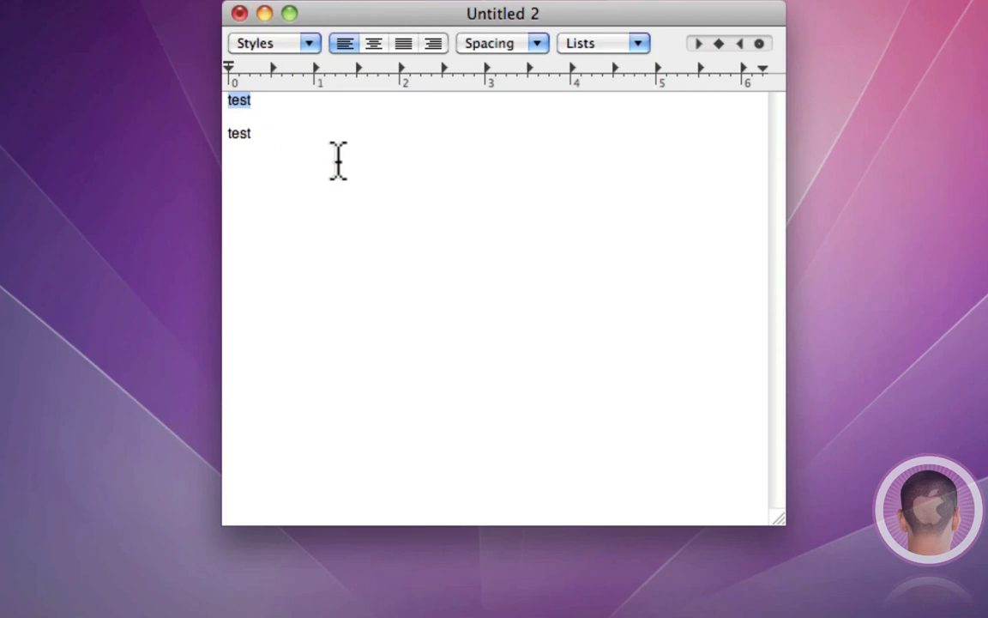
key("cmd+x")
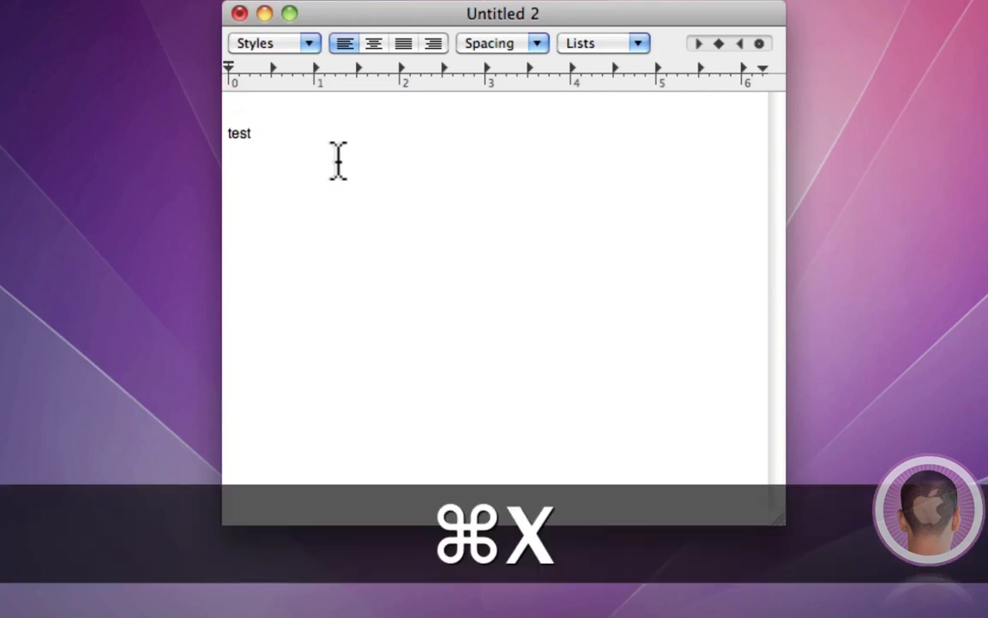
key("cmd+v")
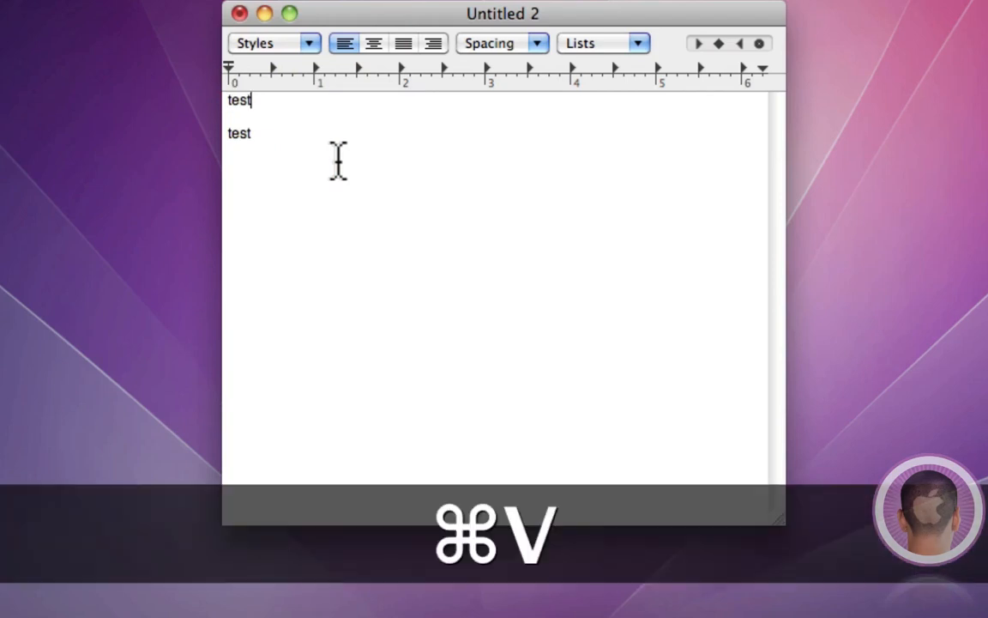
key("cmd+v")
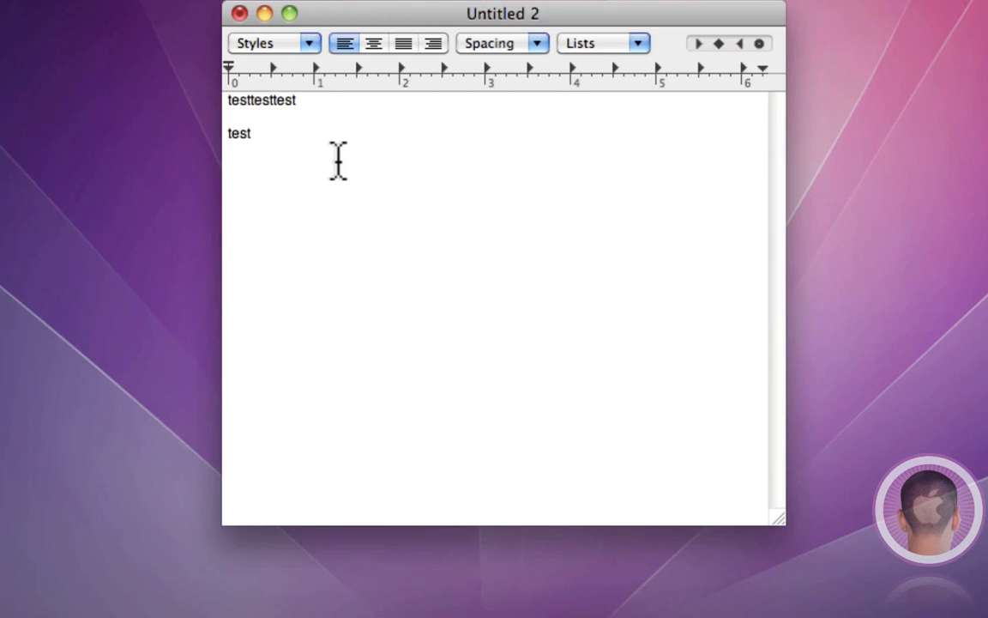
key("cmd")
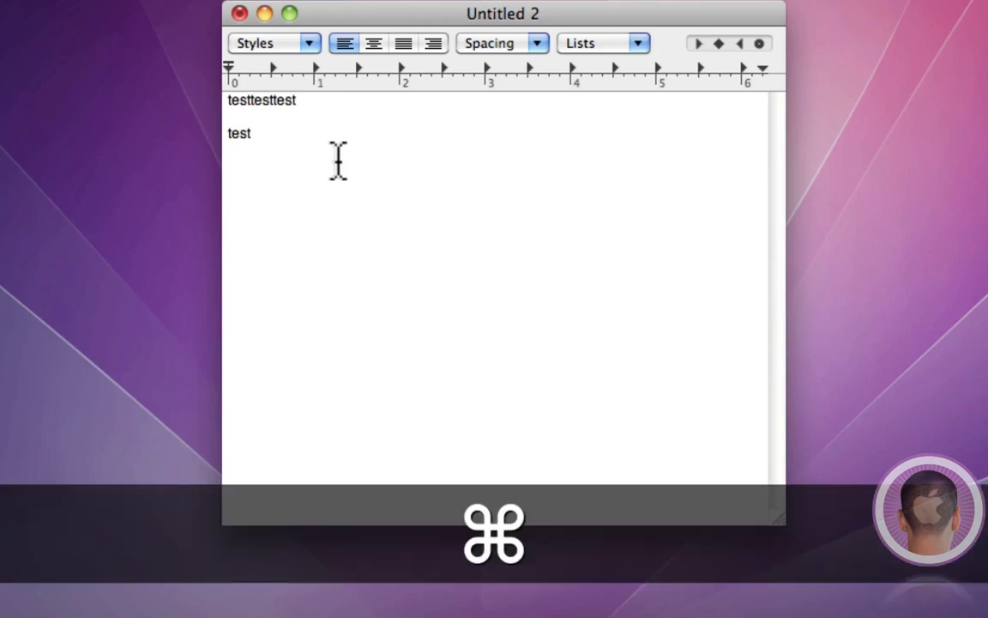
key("cmd+z")
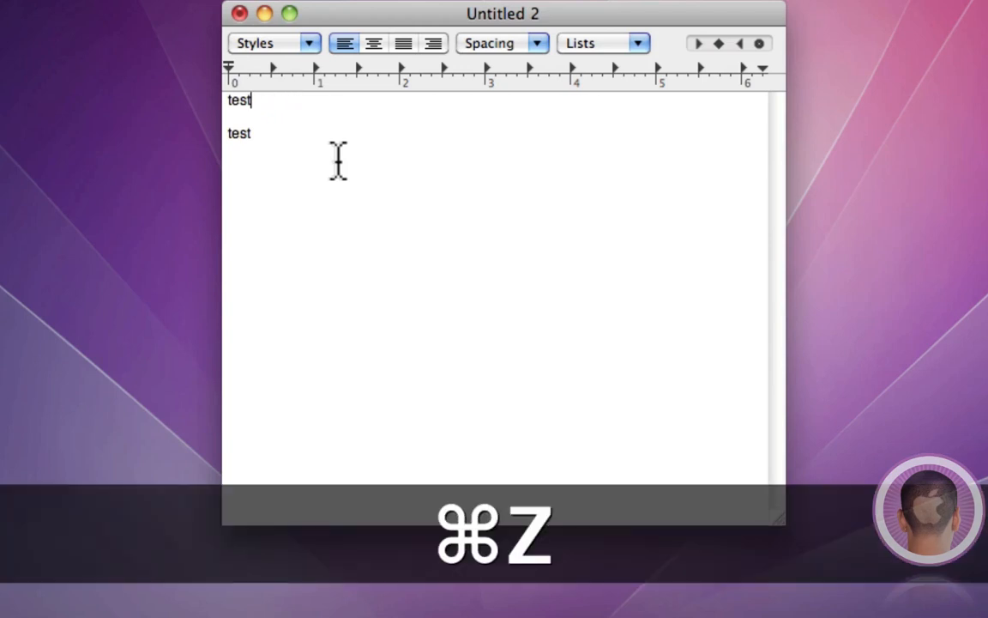
key("cmd+z")
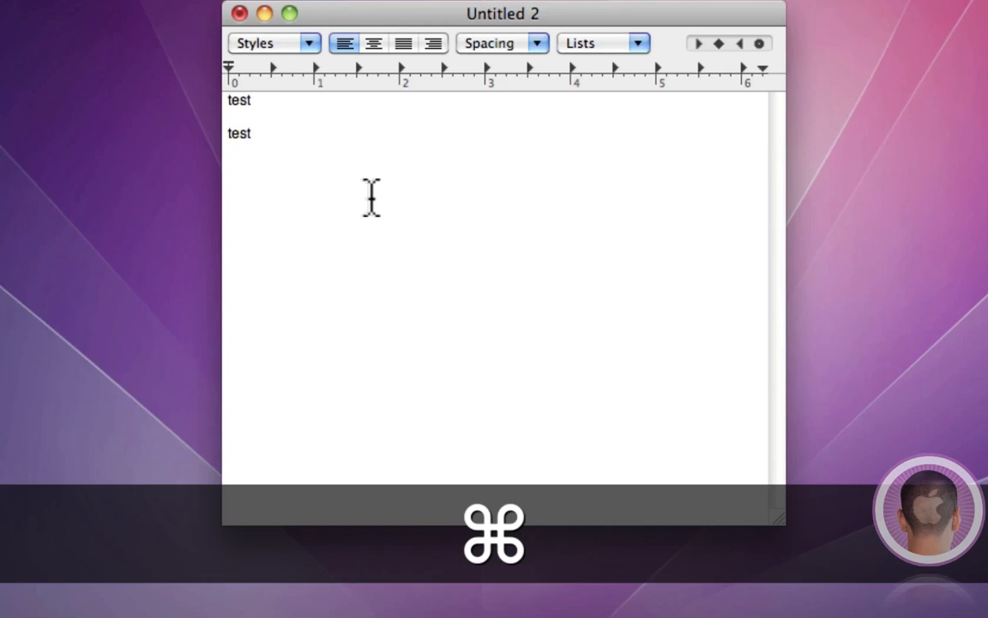
key("cmd+s")
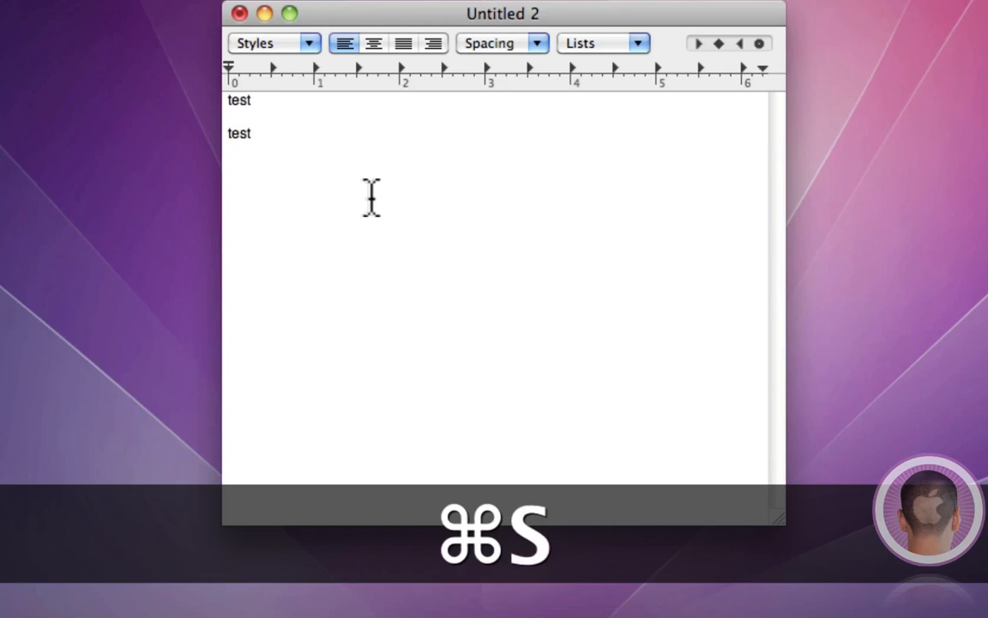
key("cmd+s")
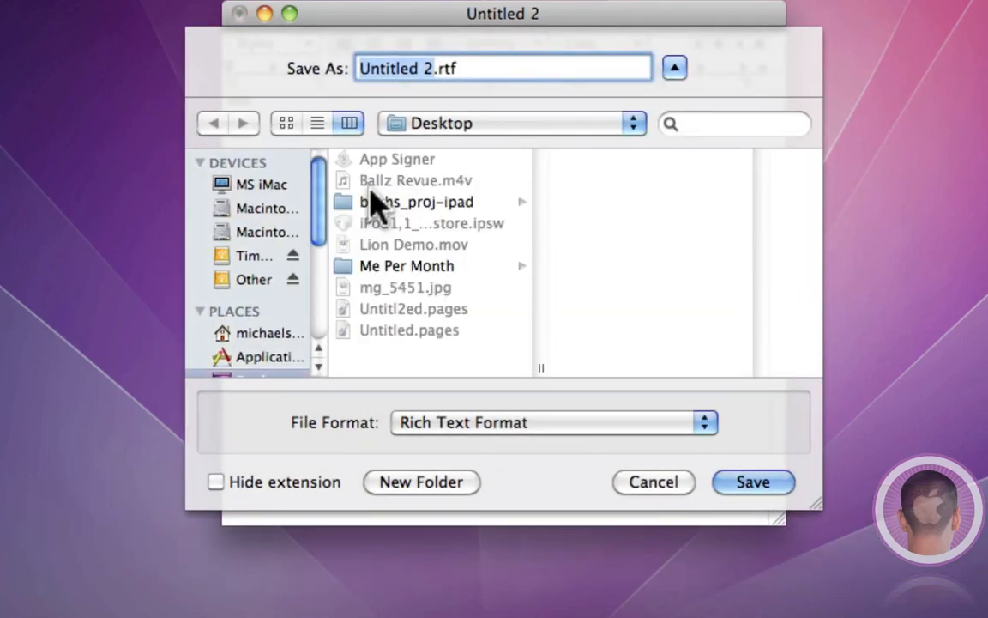
left_click(652, 481)
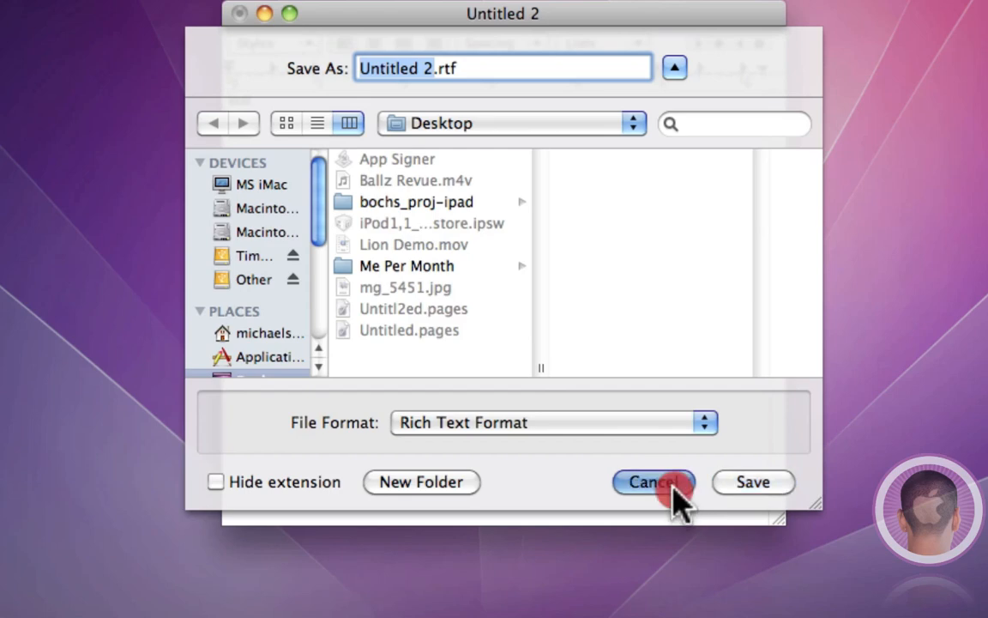
left_click(652, 481)
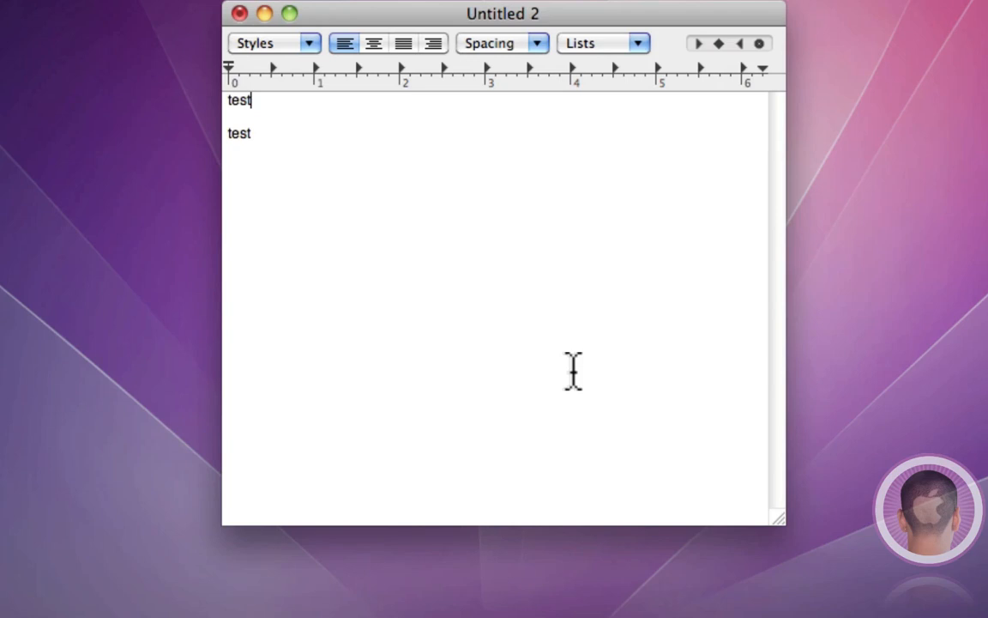
Paste another copy of test after the first so line one reads testtest
key("cmd")
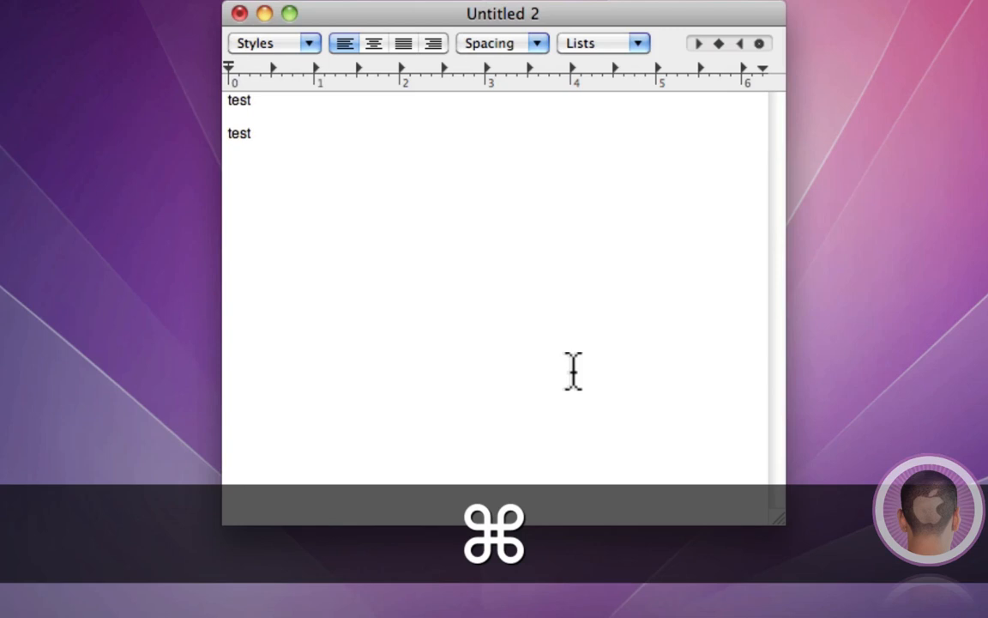
key("cmd+v")
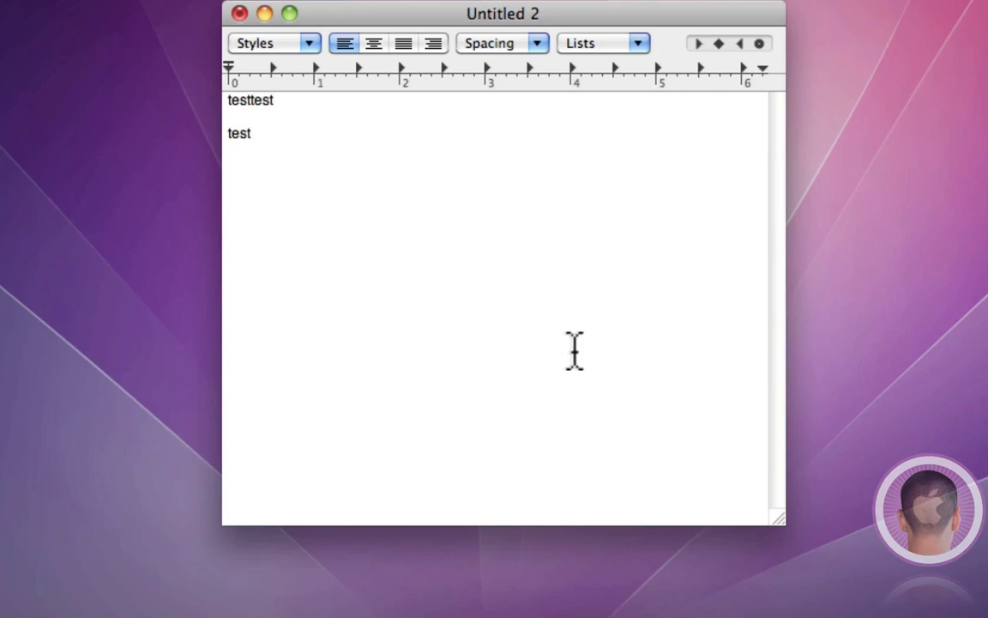
left_click(275, 100)
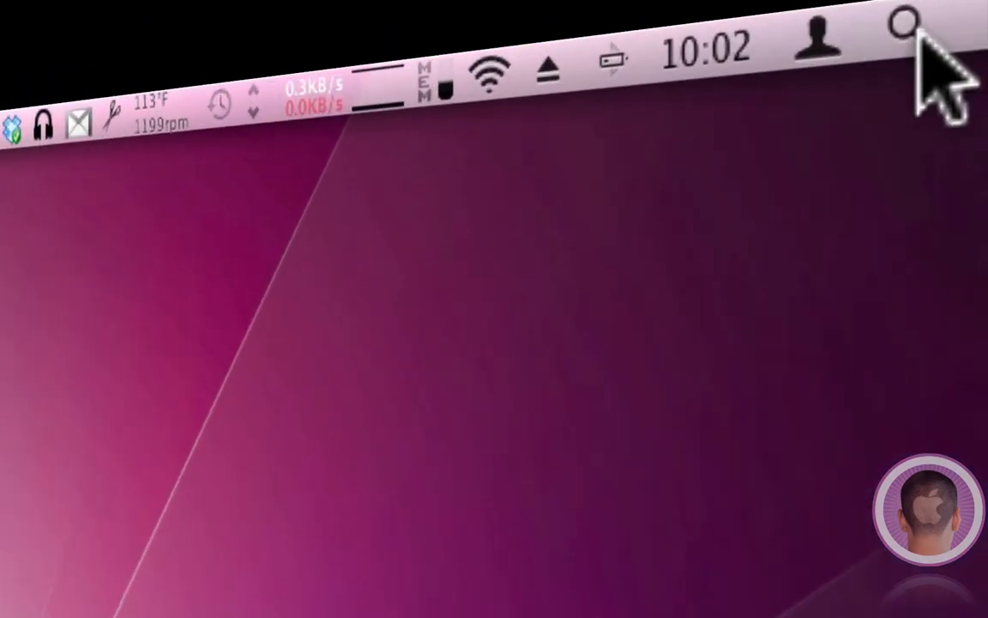
left_click(903, 31)
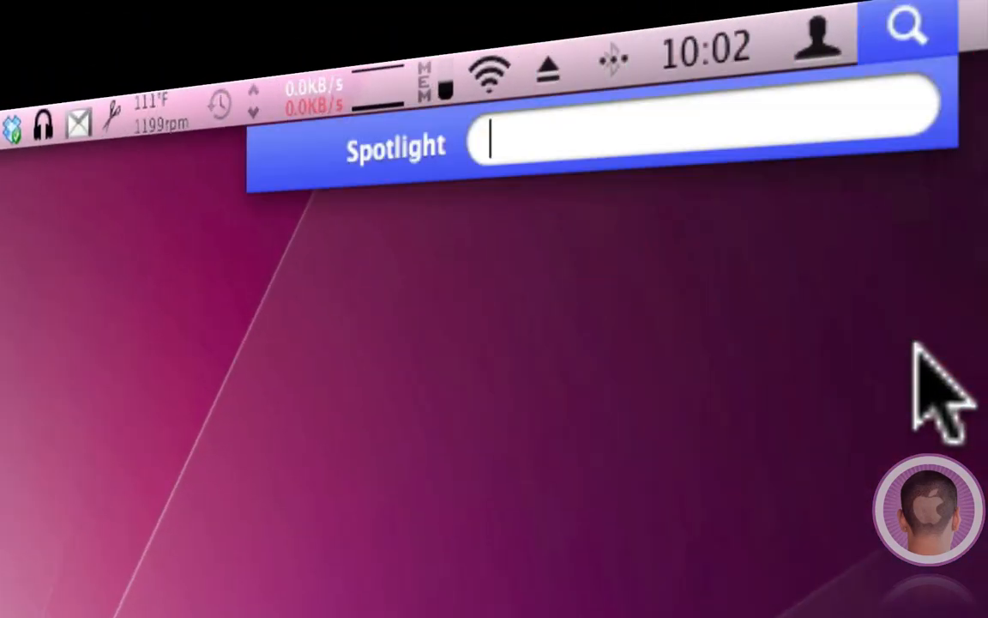
type("activity monitor")
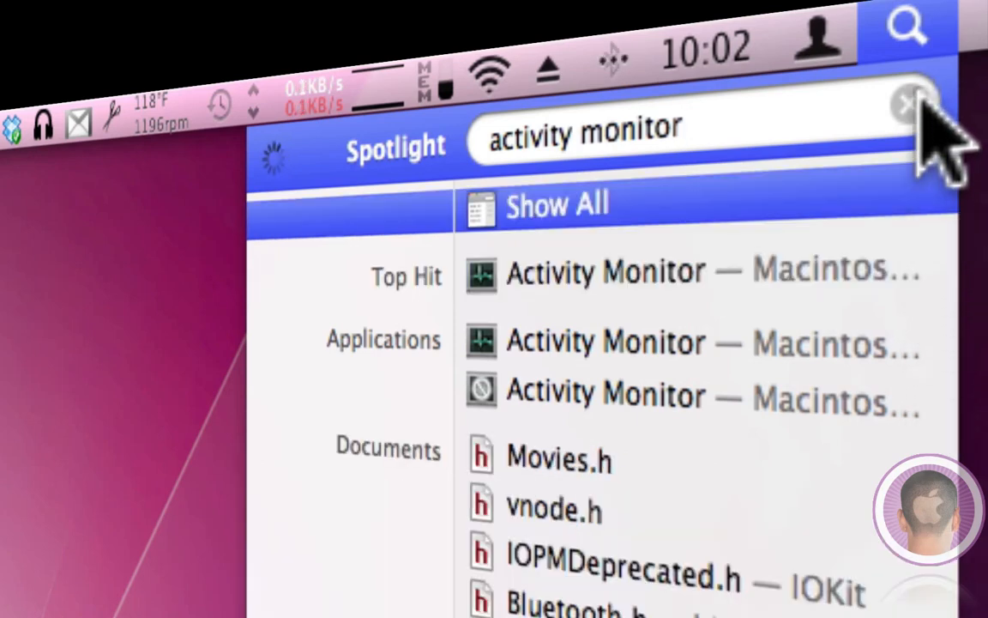
left_click(906, 103)
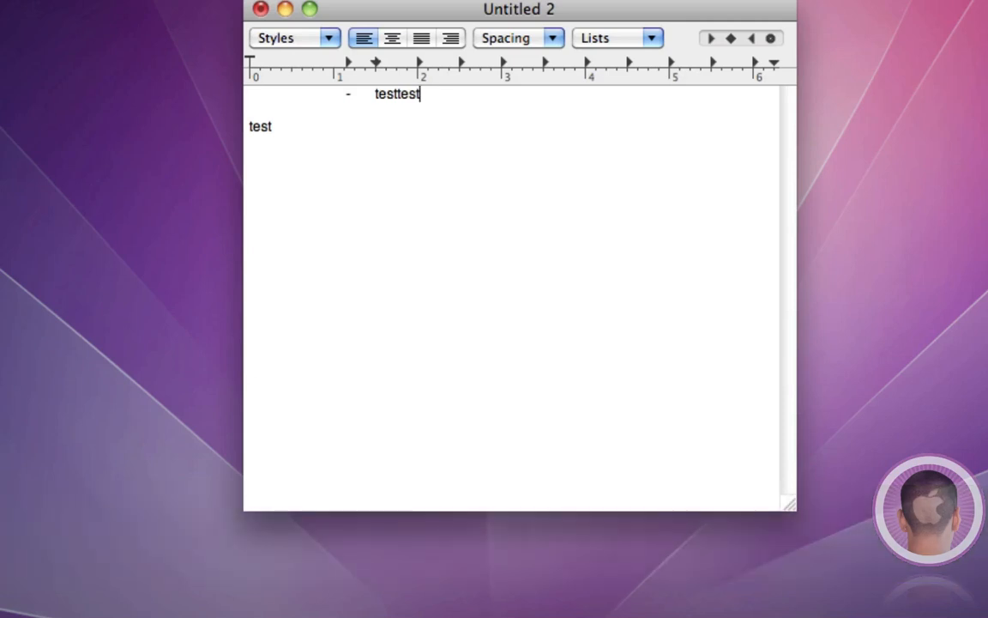
key("cmd")
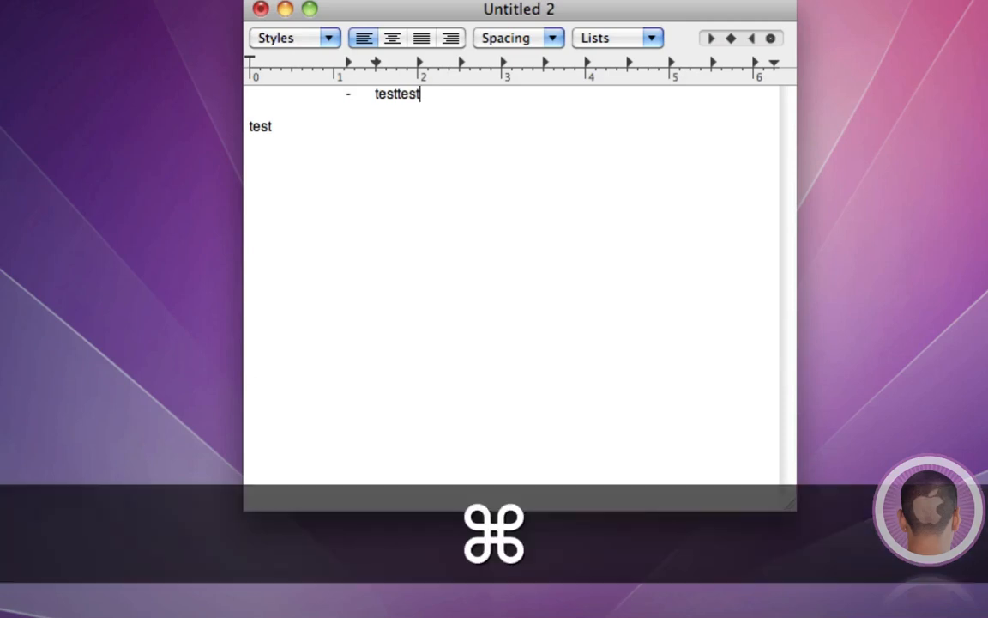
key("cmd+tab")
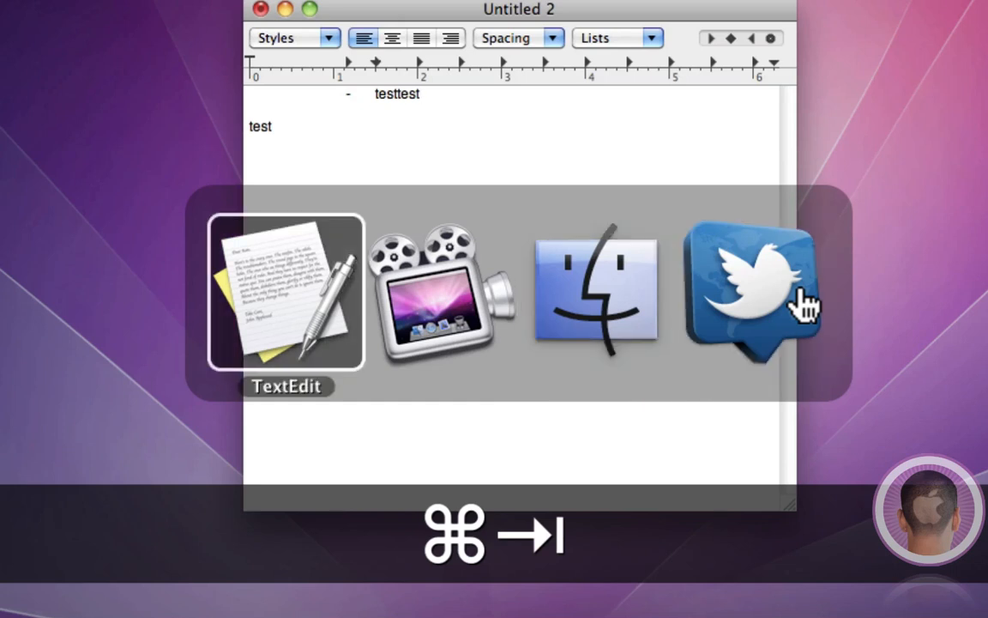
key("Tab")
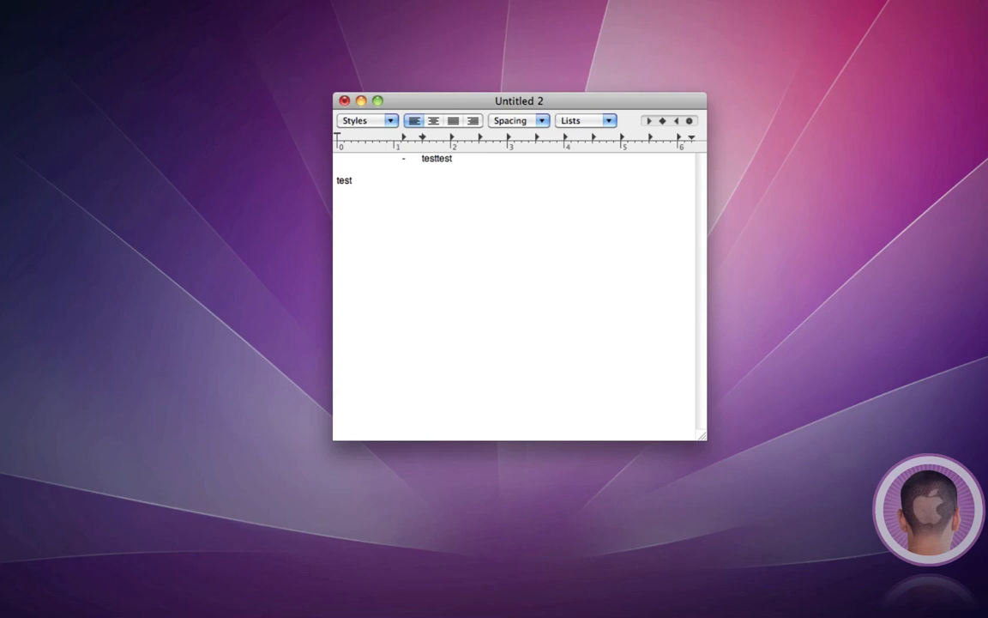
Leave TextEdit with Cmd+Q so the Finder's Macintosh HD window comes forward
key("cmd+q")
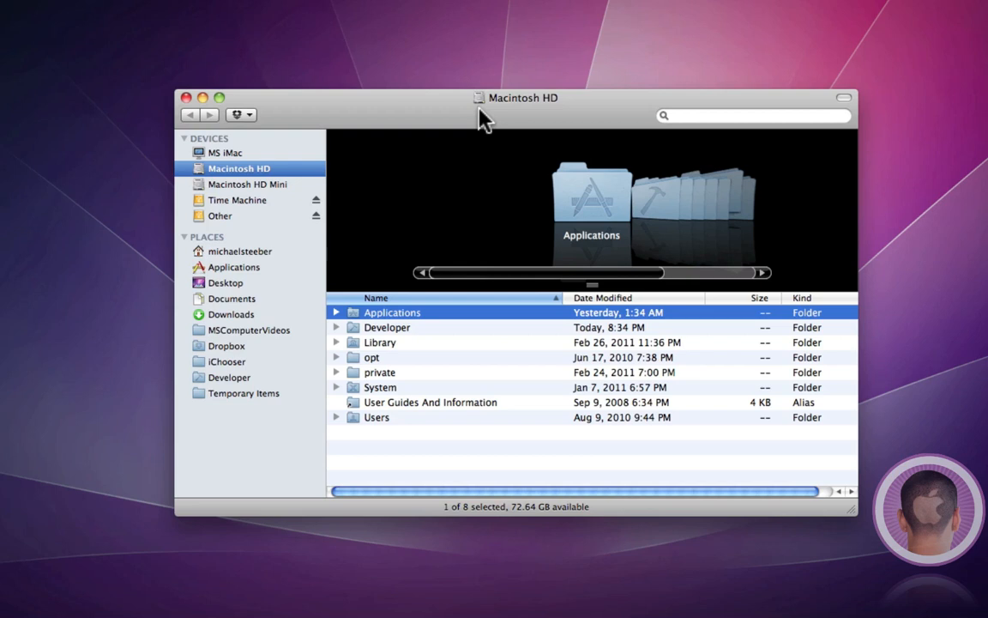
Start a Finder search of This Mac with Cmd+F, giving an empty Searching window
key("cmd+f")
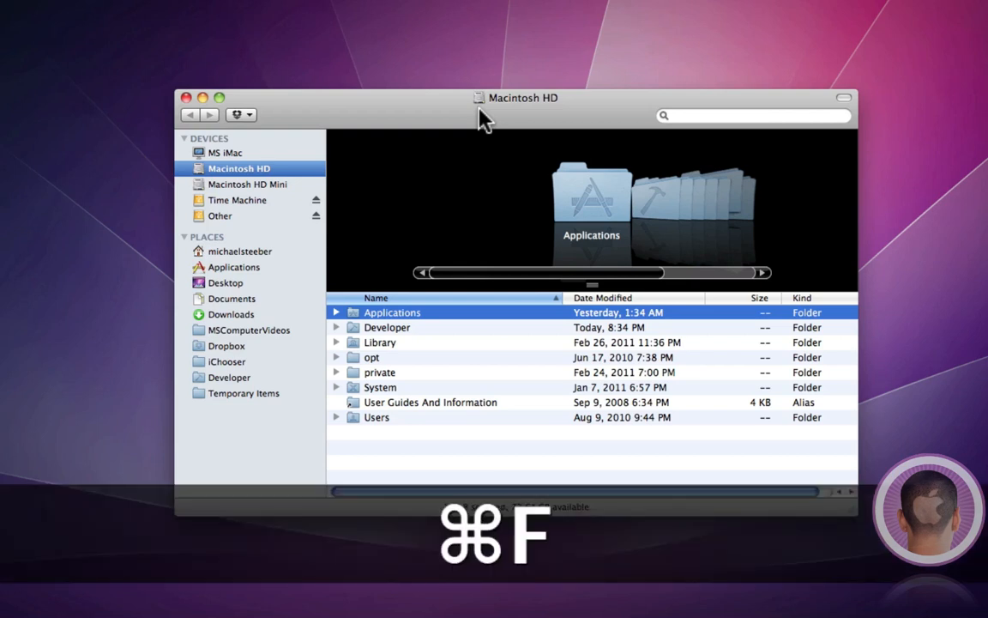
key("cmd+f")
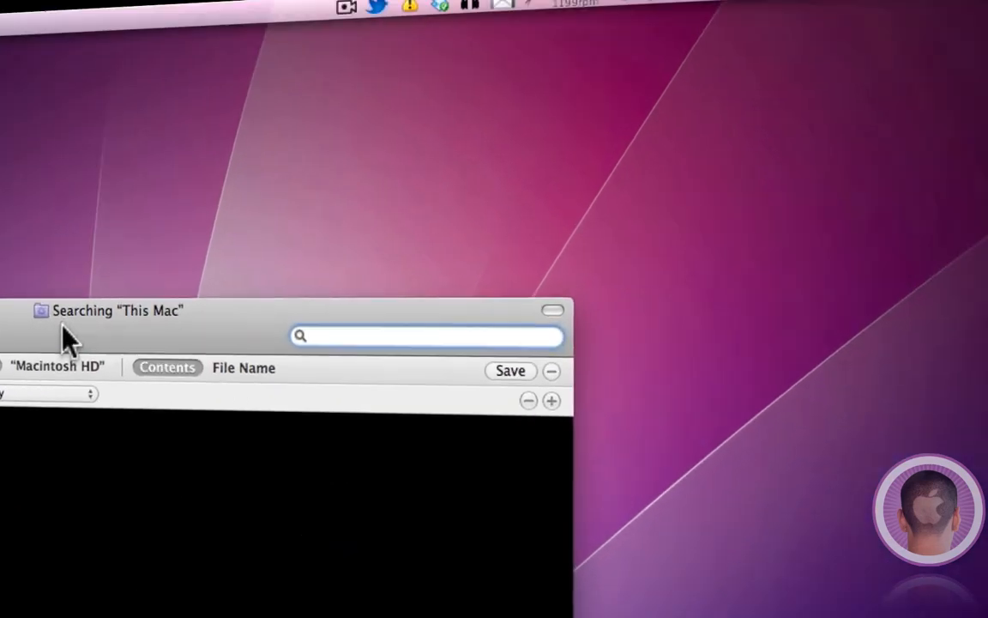
Toggle the Spotlight search field on and off with Cmd+Space
key("cmd+space")
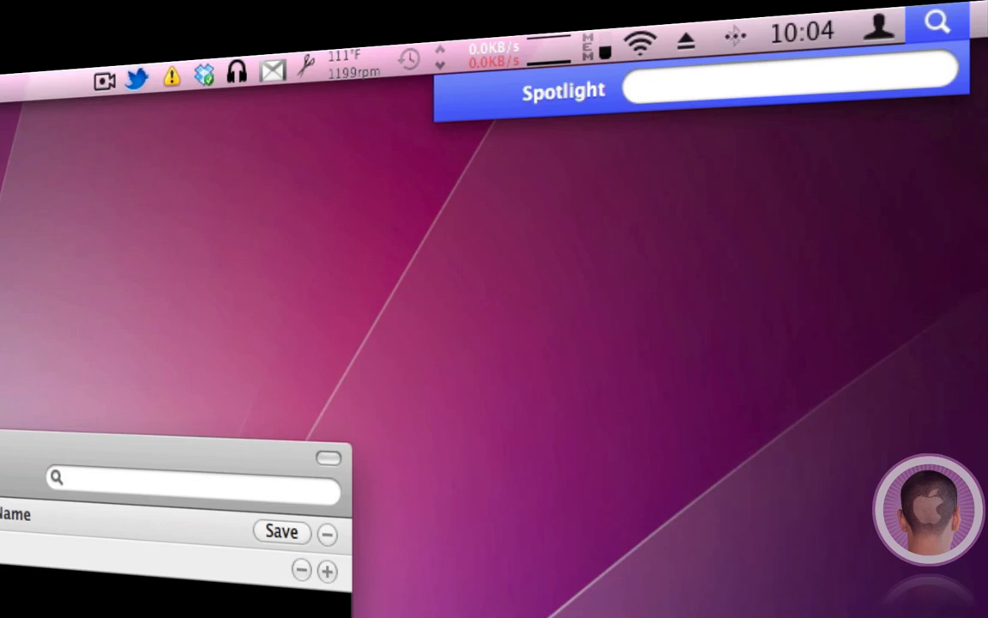
key("cmd+space")
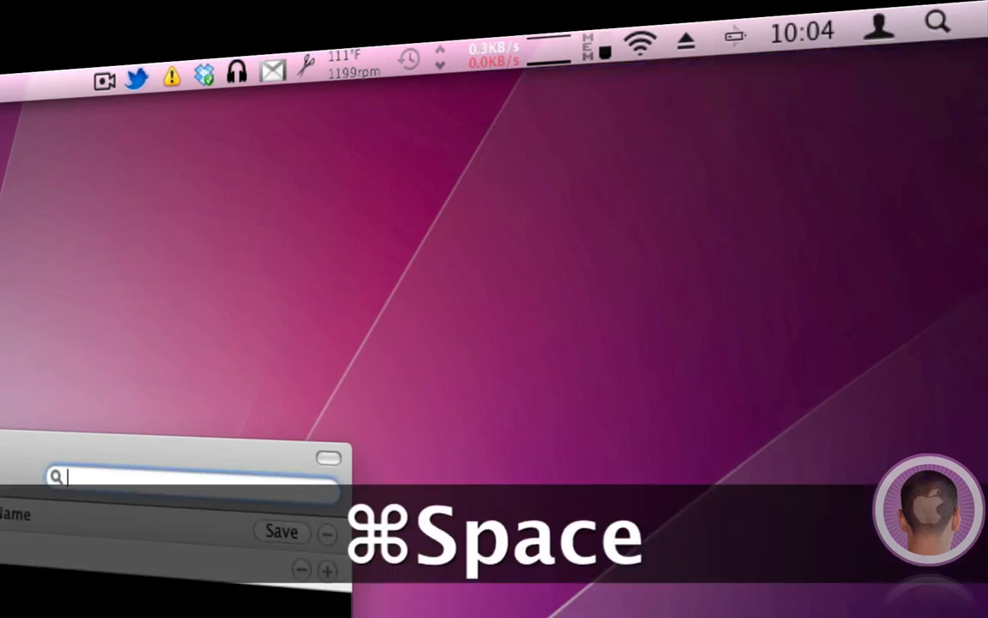
key("cmd+space")
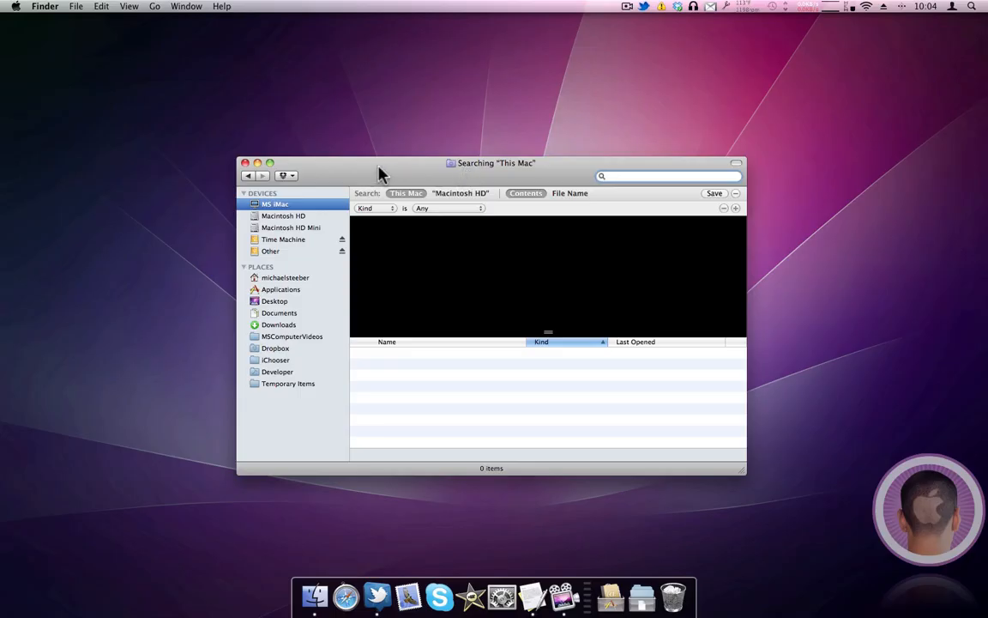